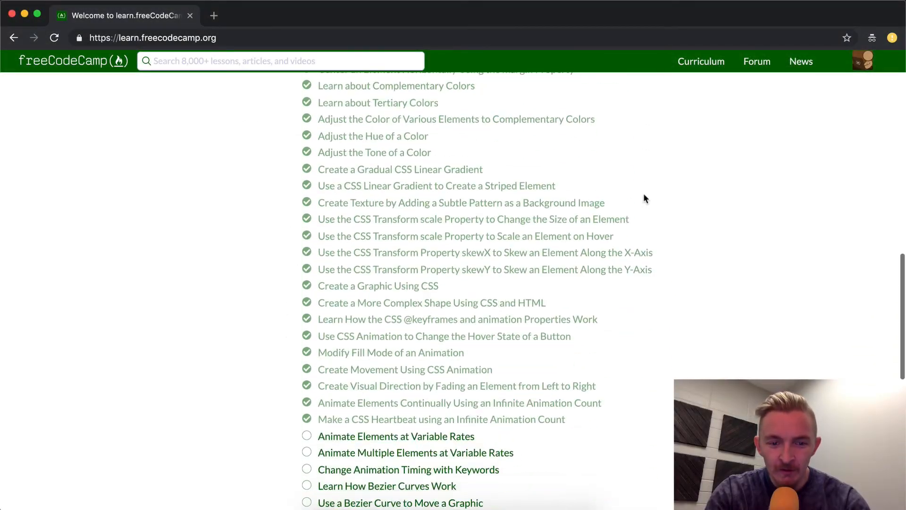
Open the 'Animate Elements at Variable Rates' lesson from the Applied Visual Design list.
left_click(396, 437)
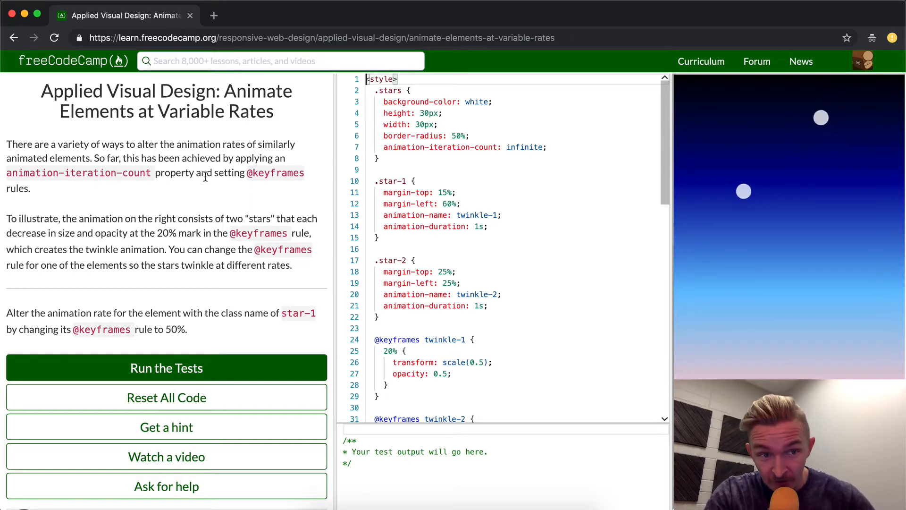
mouse_move(91, 213)
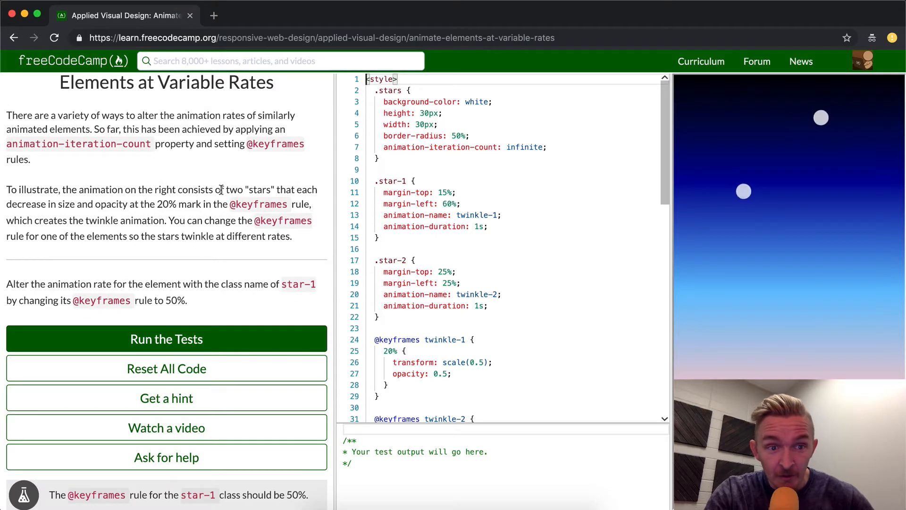
mouse_move(81, 202)
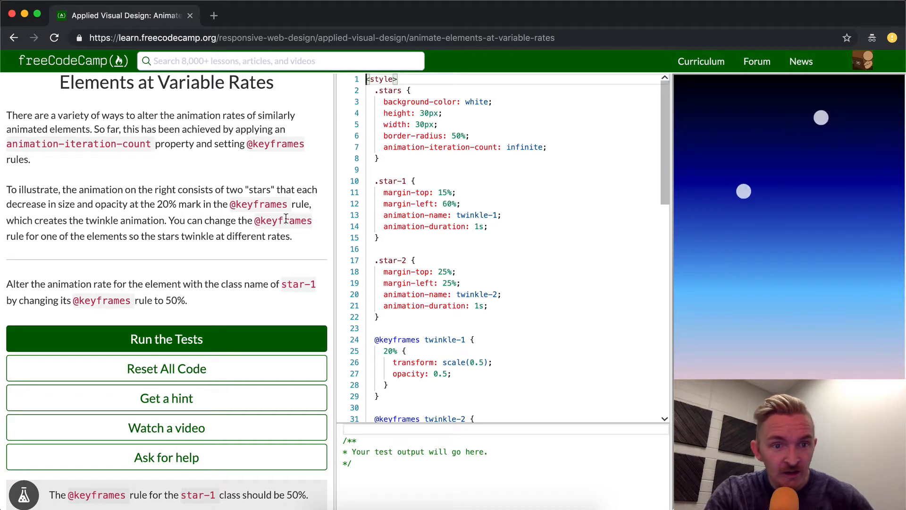
mouse_move(142, 228)
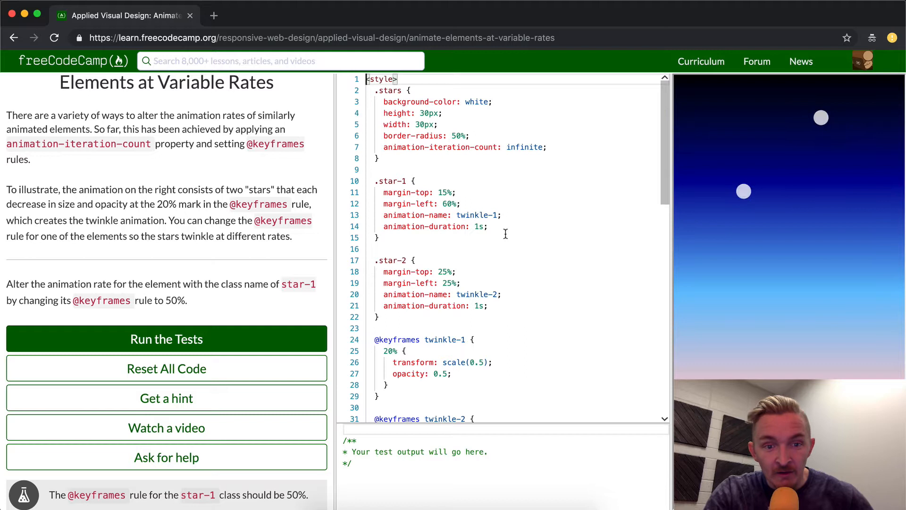
mouse_move(428, 200)
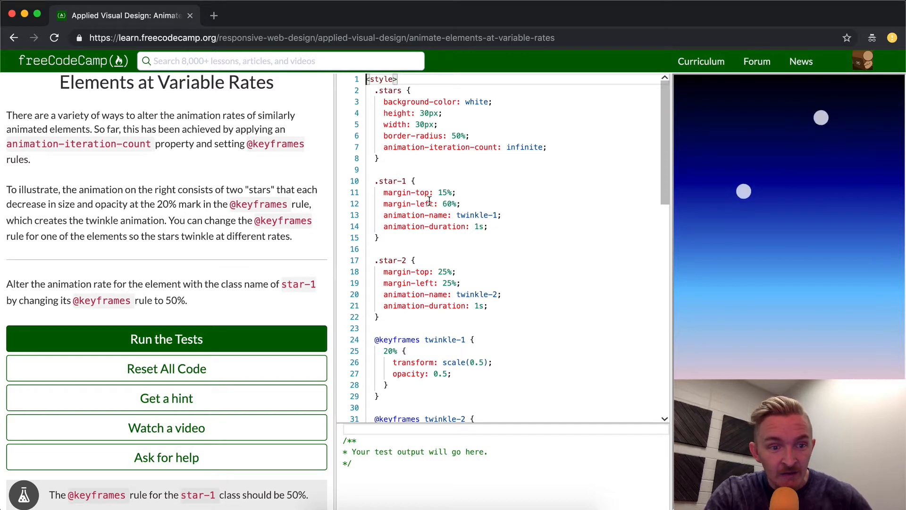
scroll("down", 3)
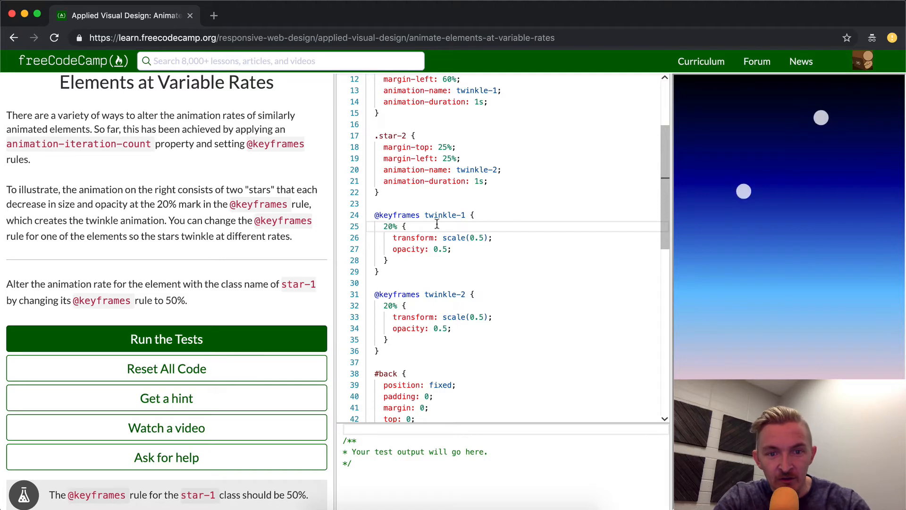
scroll("up", 3)
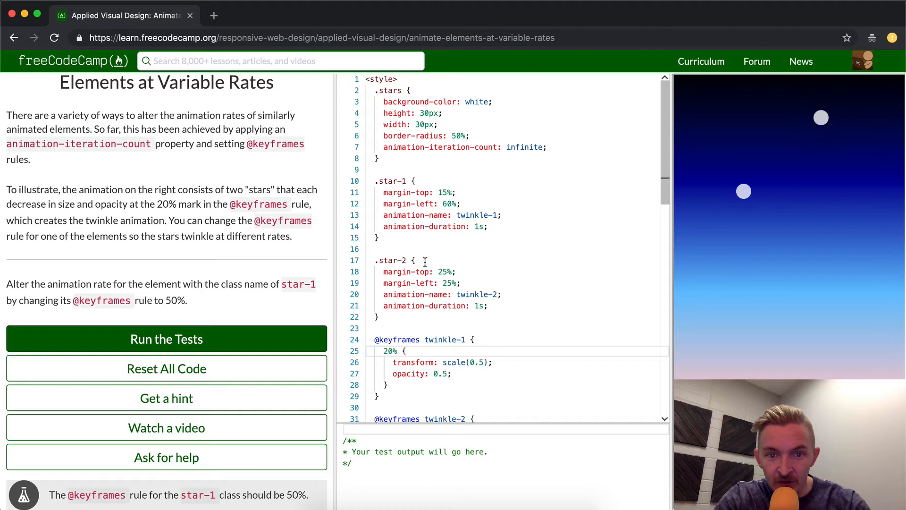
mouse_move(756, 194)
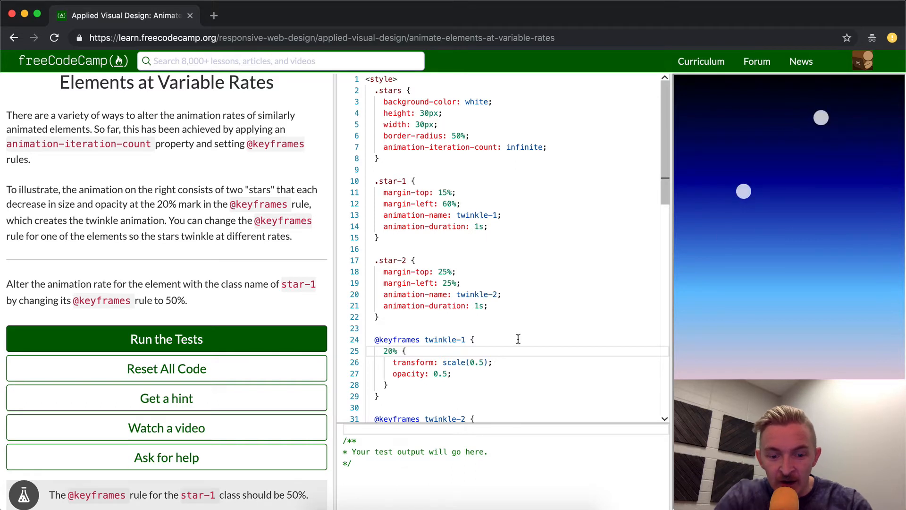
Set the twinkle-1 keyframe to 50% and run the tests until star-1 passes.
type("50%")
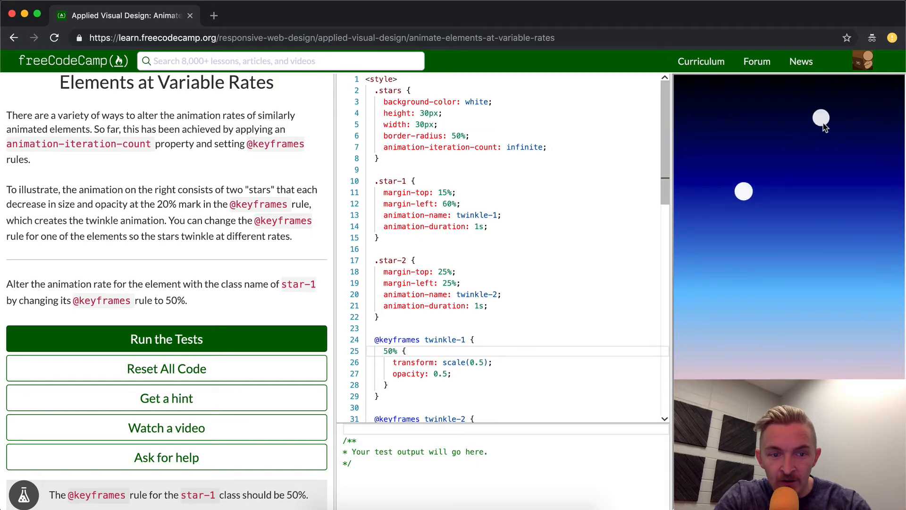
left_click(166, 339)
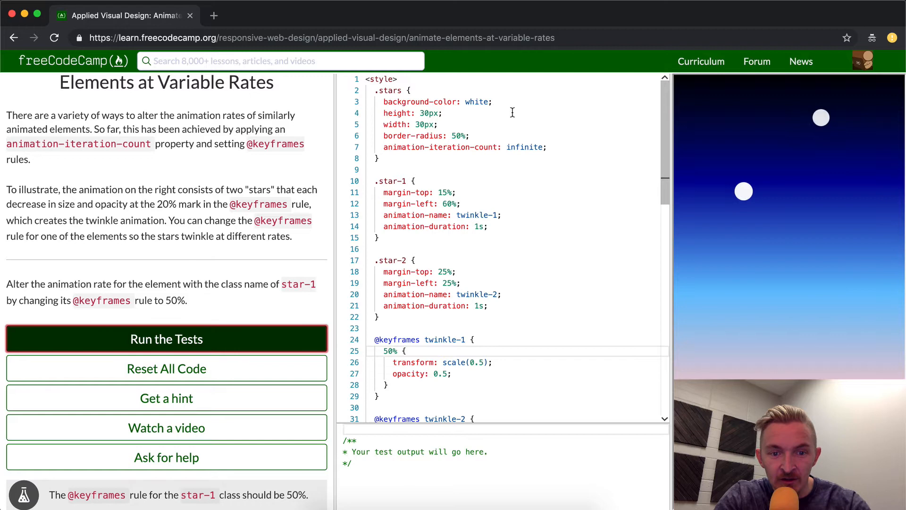
left_click(166, 339)
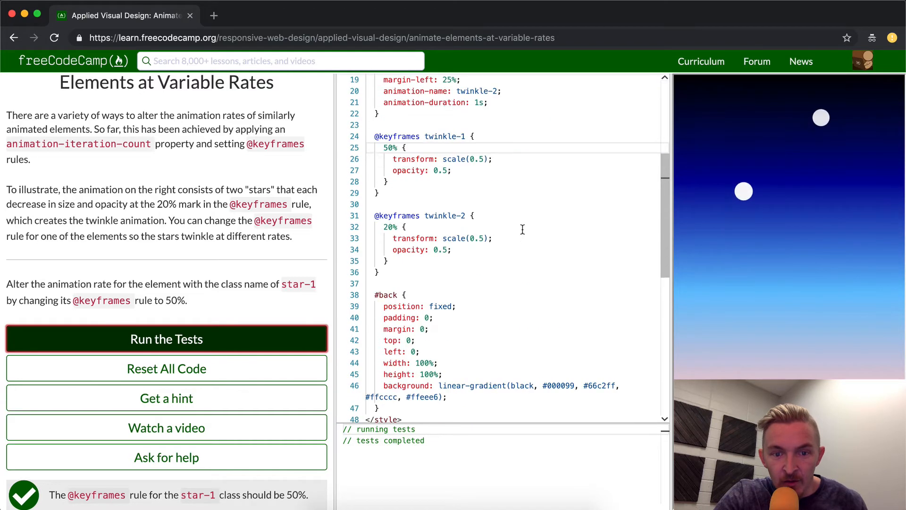
scroll("down", 3)
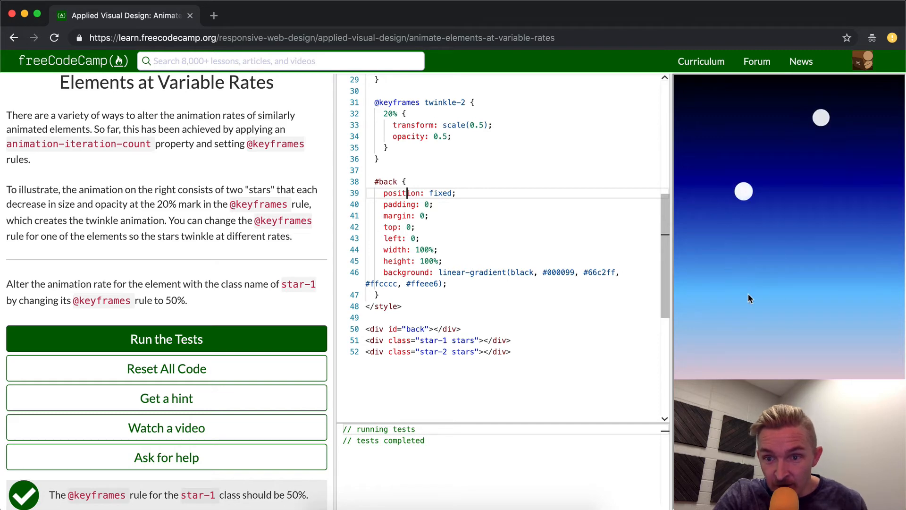
mouse_move(810, 308)
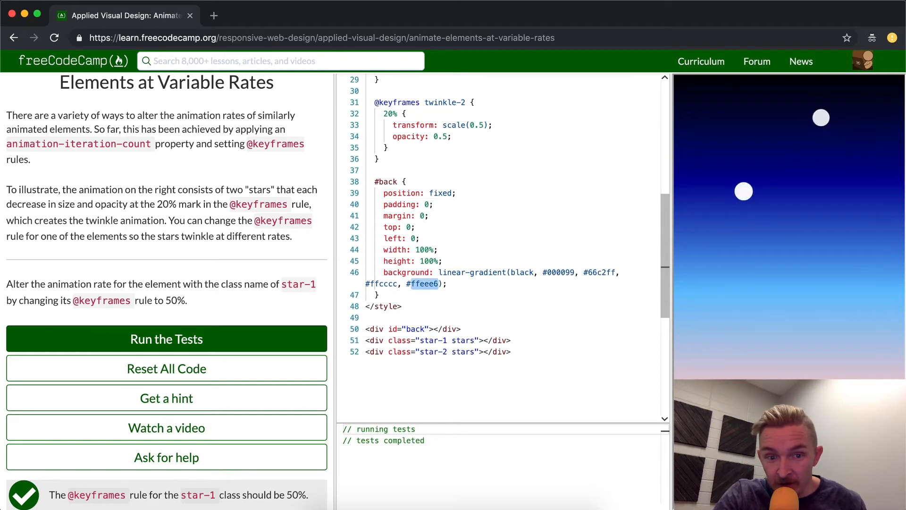
left_click(407, 272)
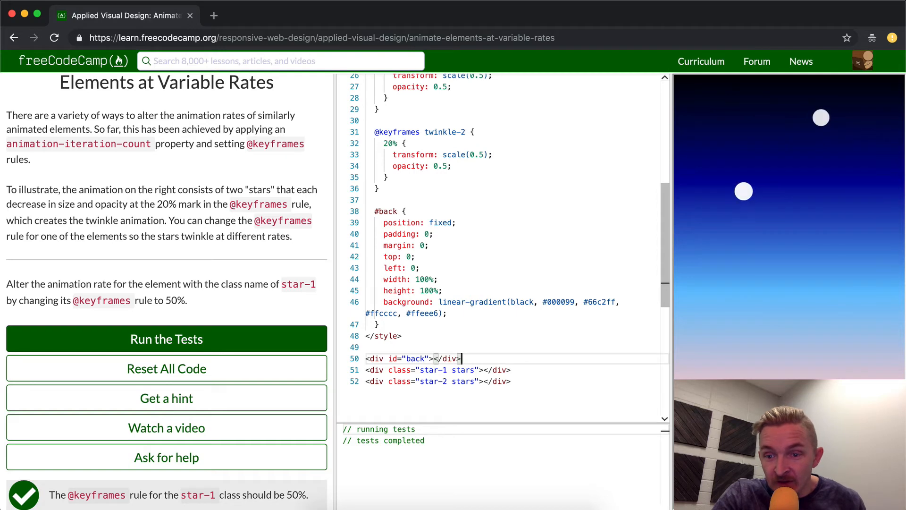
mouse_move(749, 330)
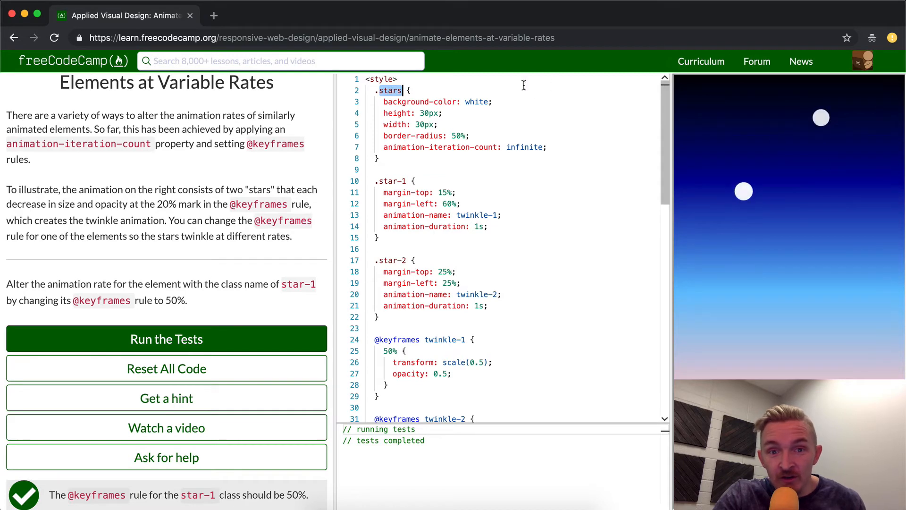
double_click(475, 102)
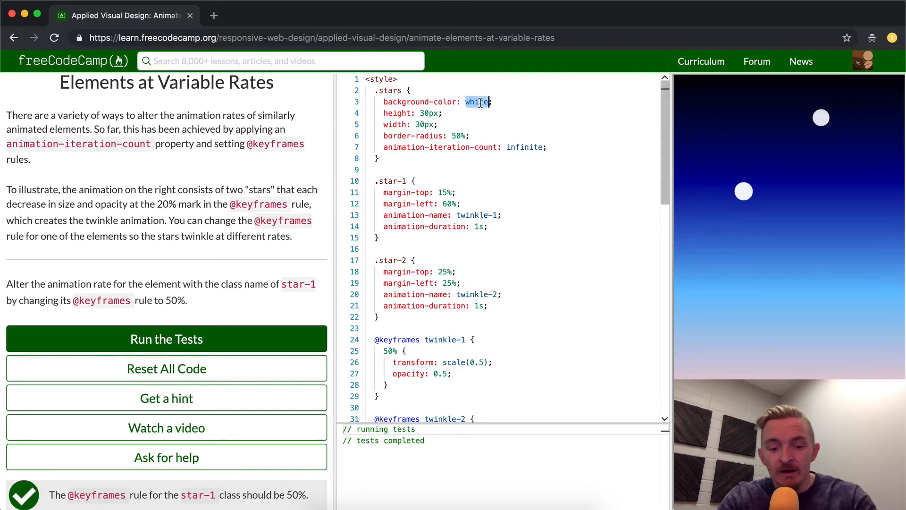
type("red")
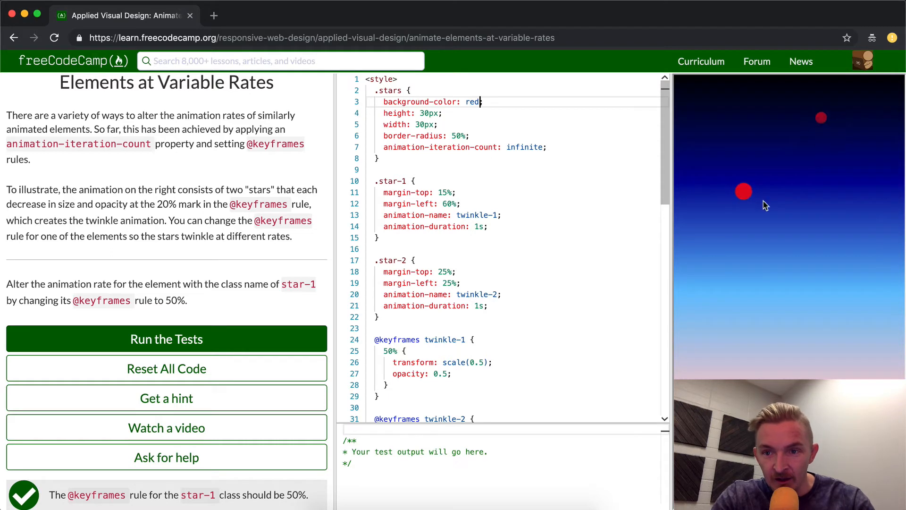
type("w")
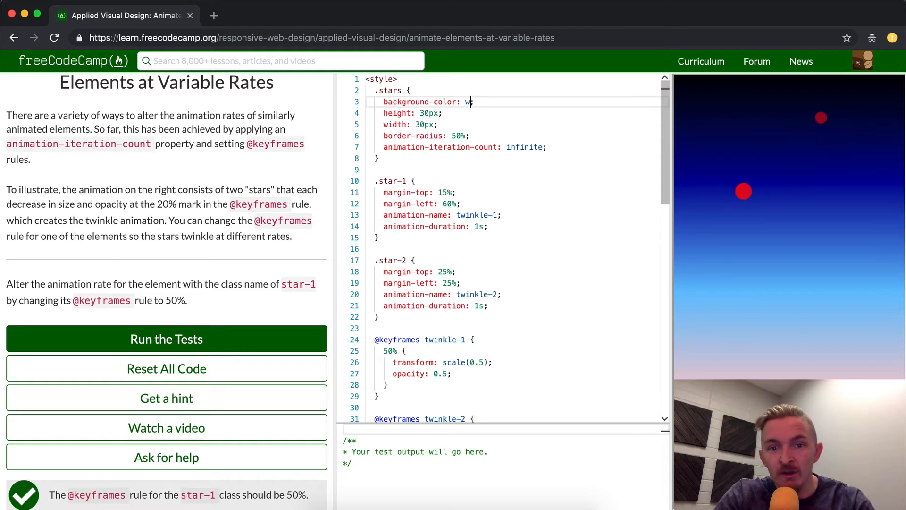
type("hite")
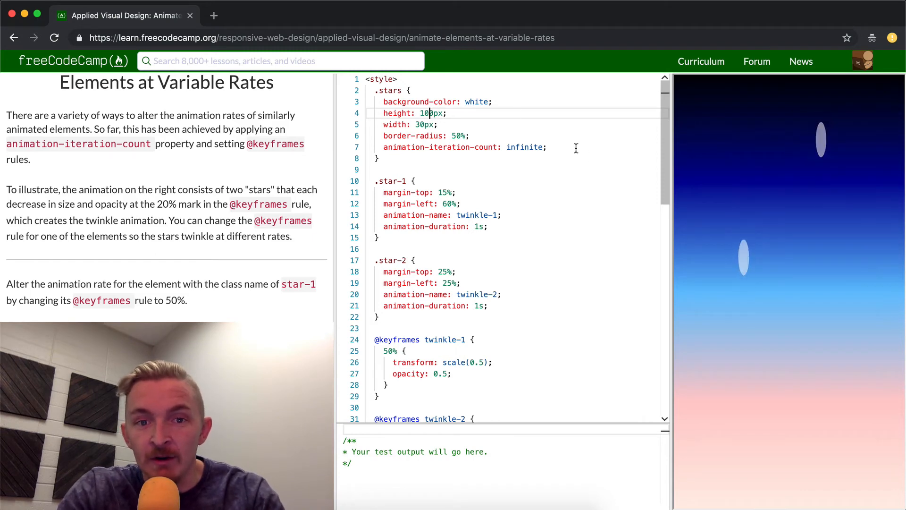
type("3")
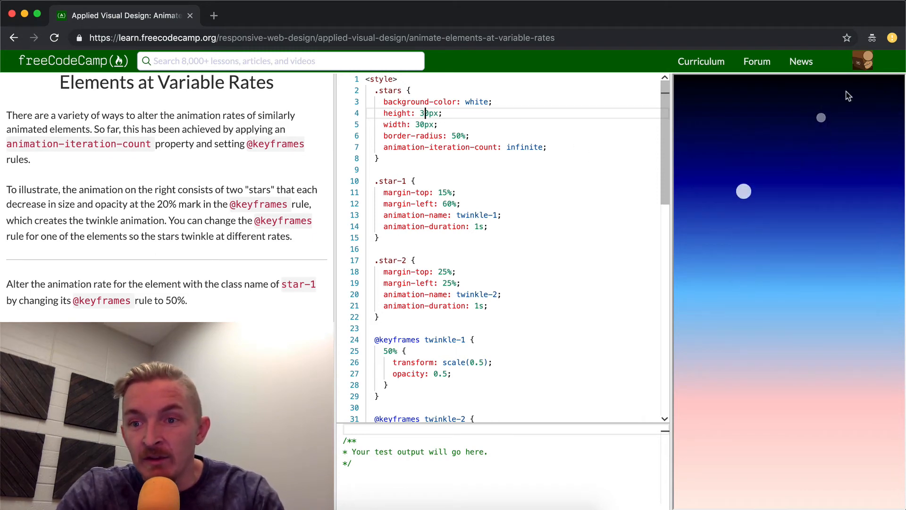
mouse_move(815, 96)
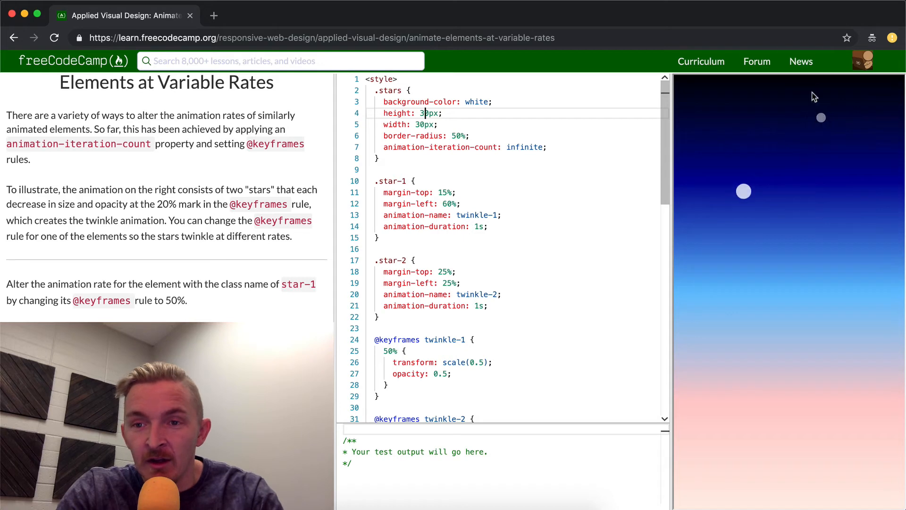
mouse_move(823, 118)
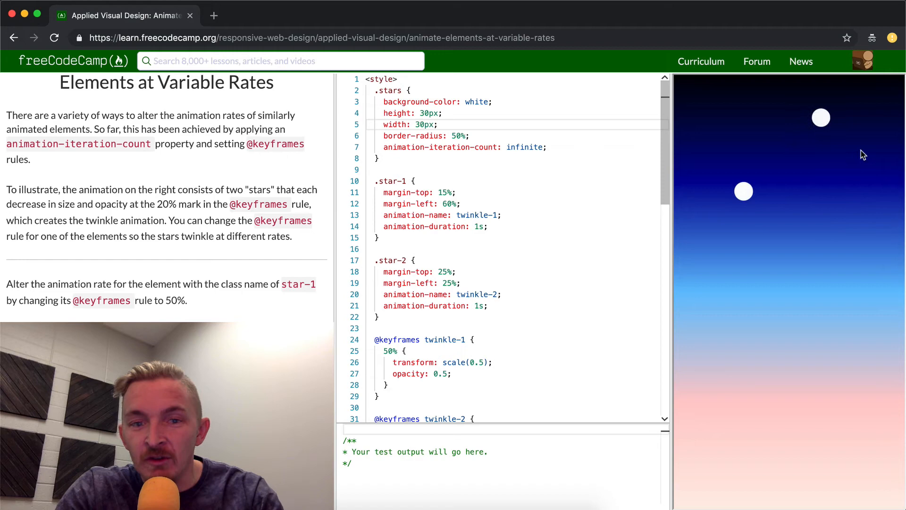
Try border-radius 100% on .stars, then reselect it for 50%, dismissing the accidental Save dialog.
double_click(459, 135)
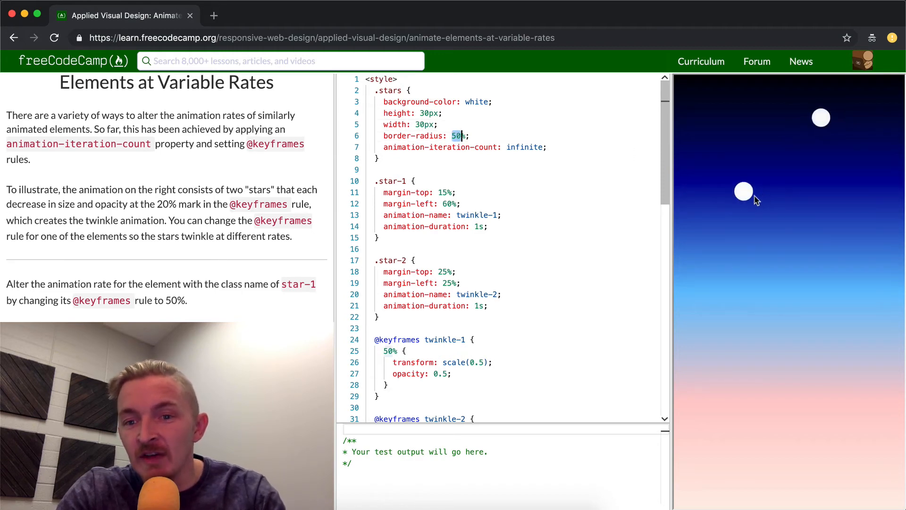
type("100")
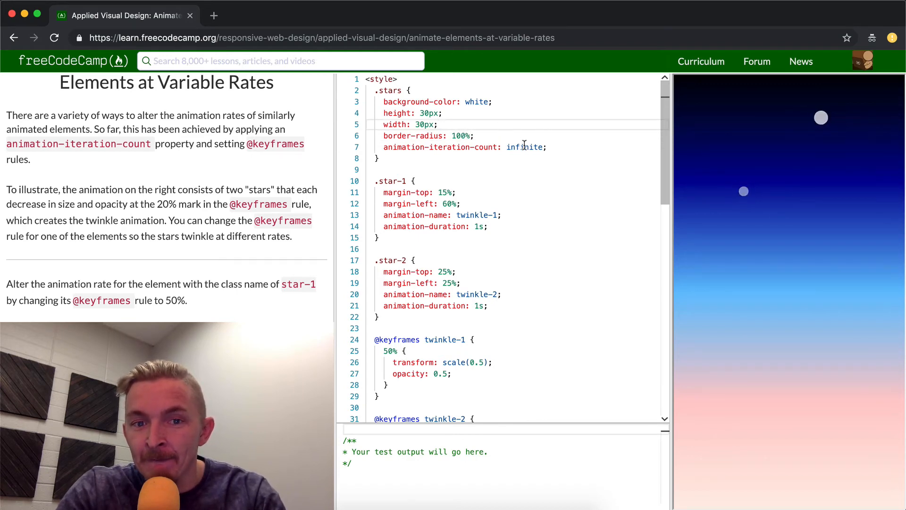
mouse_move(740, 187)
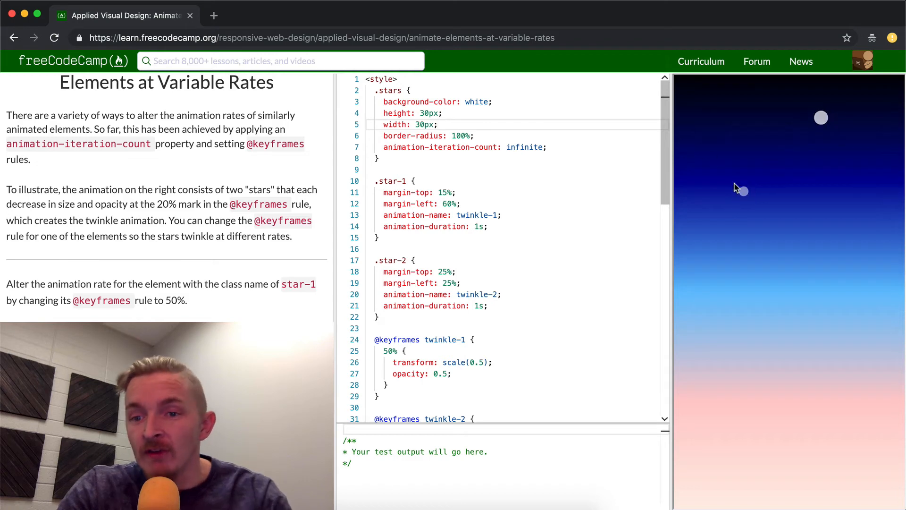
double_click(458, 135)
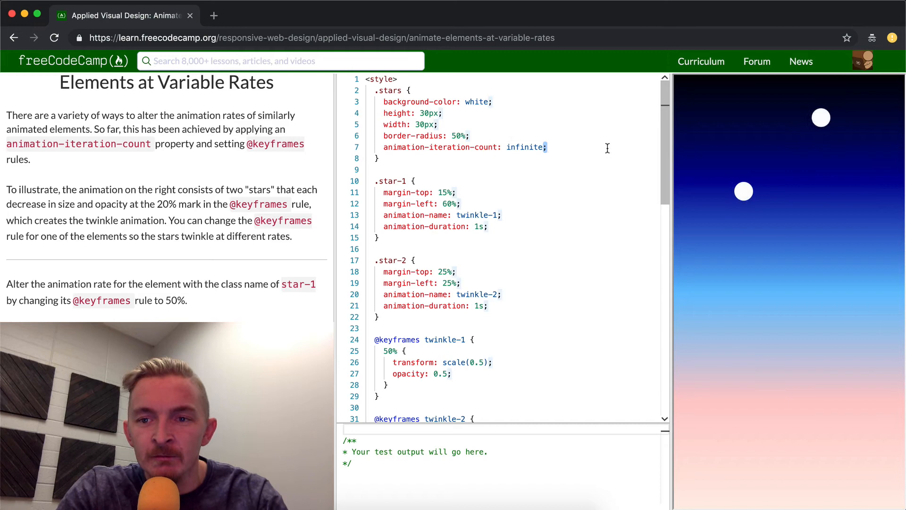
key("cmd+s")
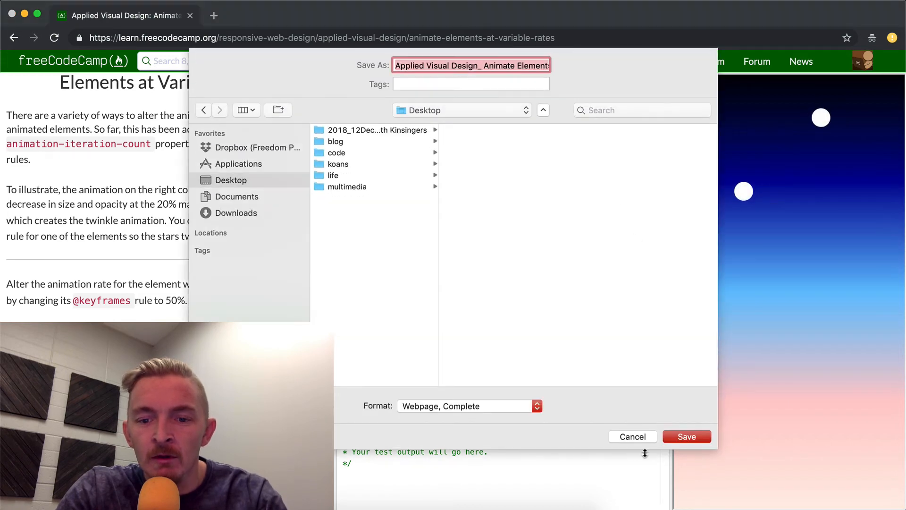
left_click(632, 436)
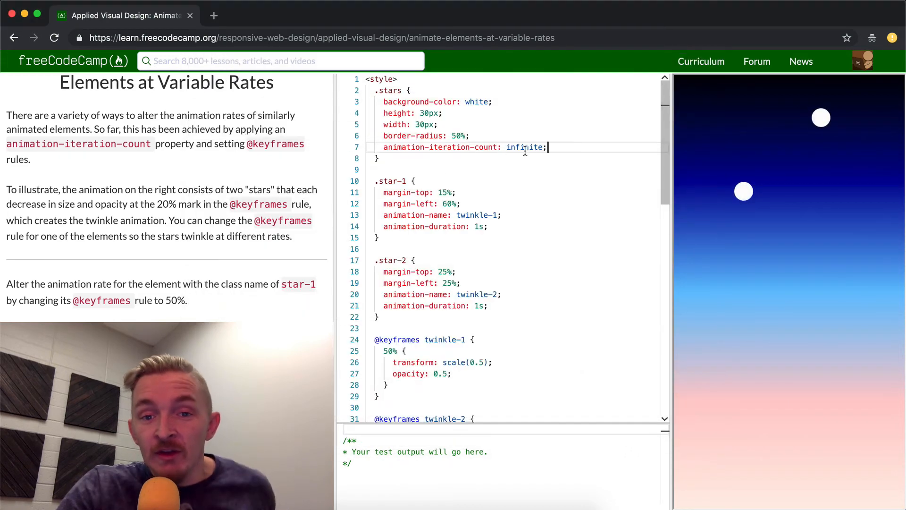
Try 1sec as the stars' iteration count, then restore it to infinite.
double_click(524, 147)
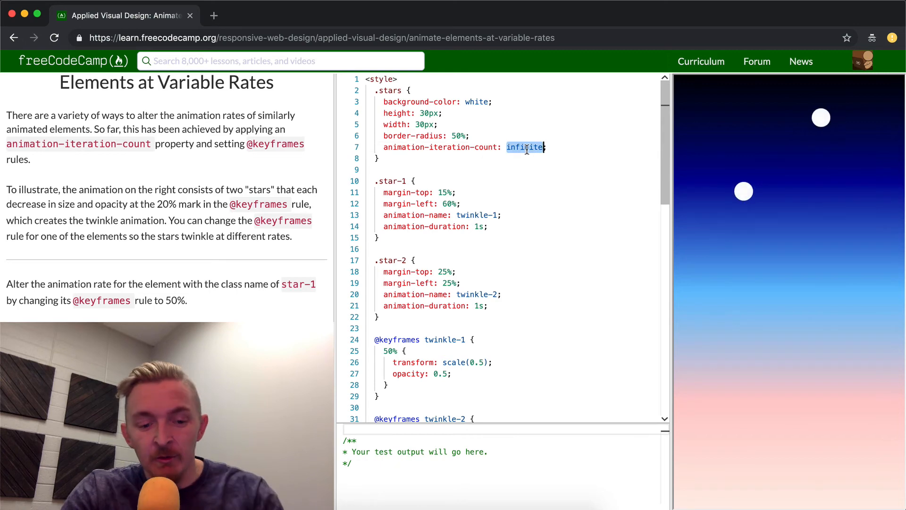
type("1sec")
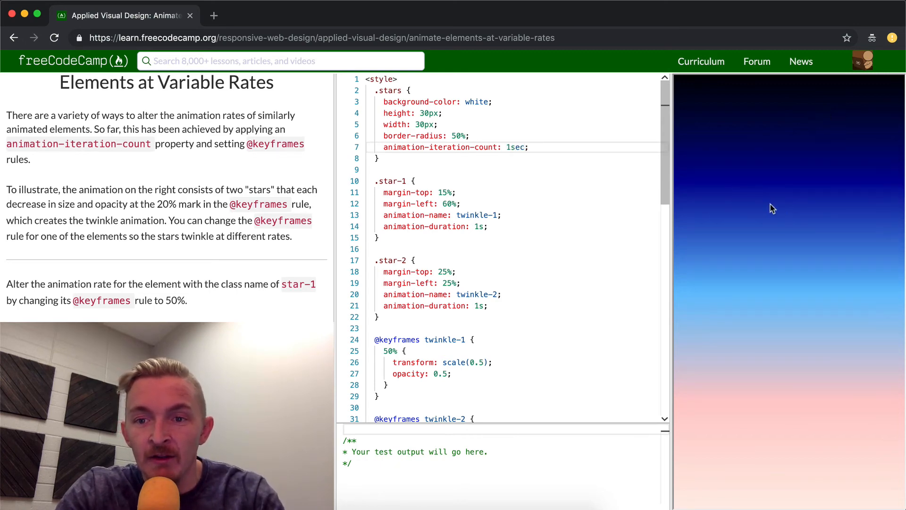
type("infinite")
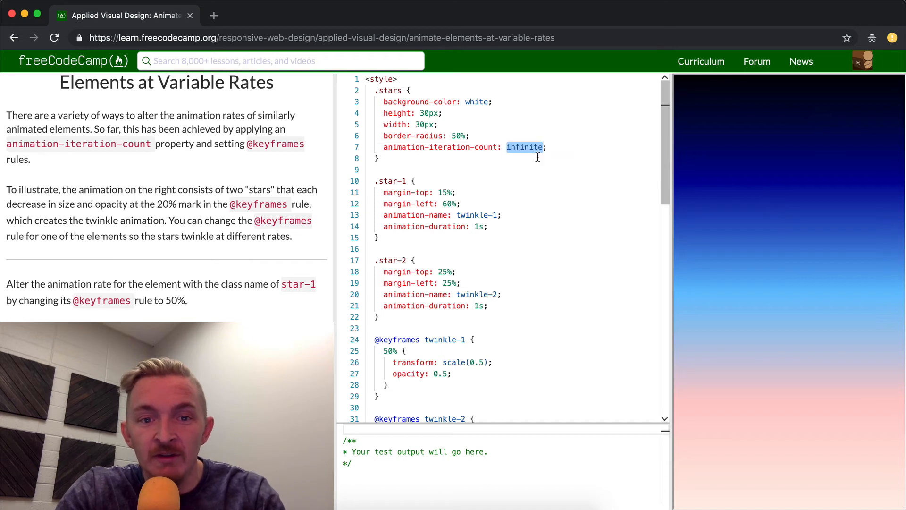
scroll("down", 3)
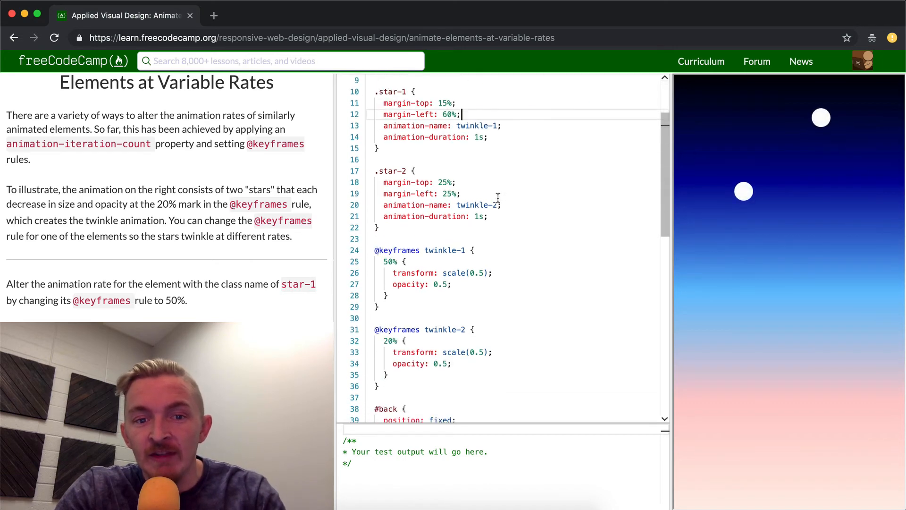
scroll("down", 3)
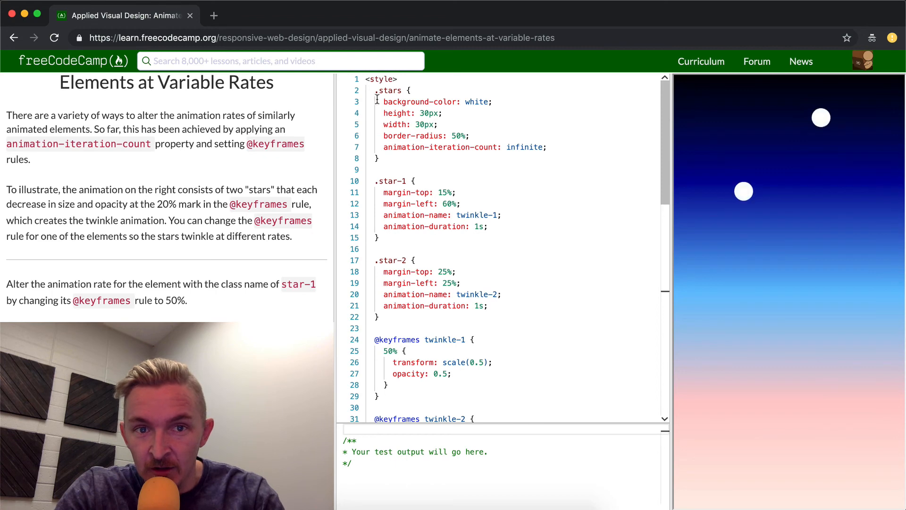
scroll("down", 3)
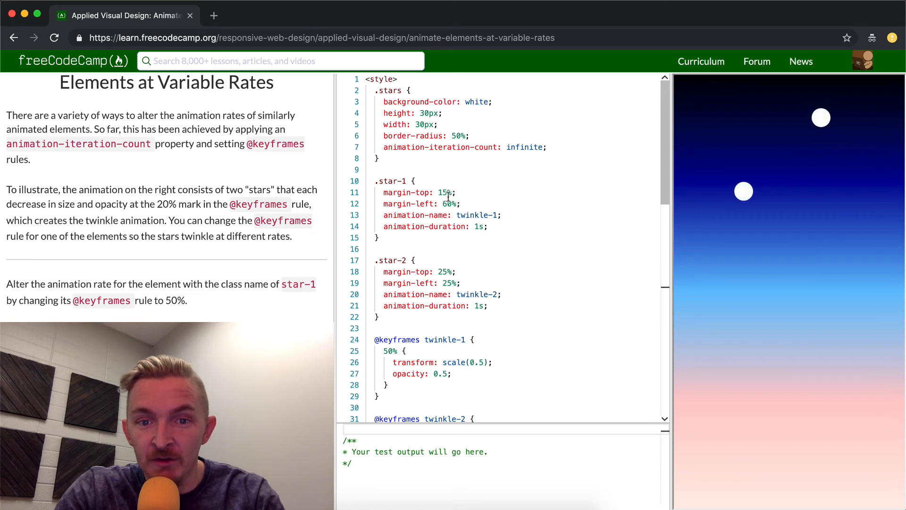
mouse_move(819, 119)
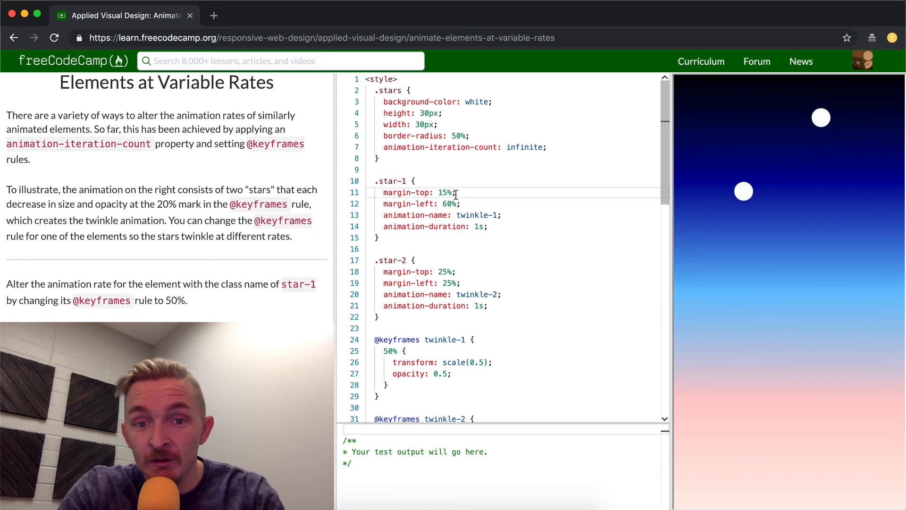
type("55")
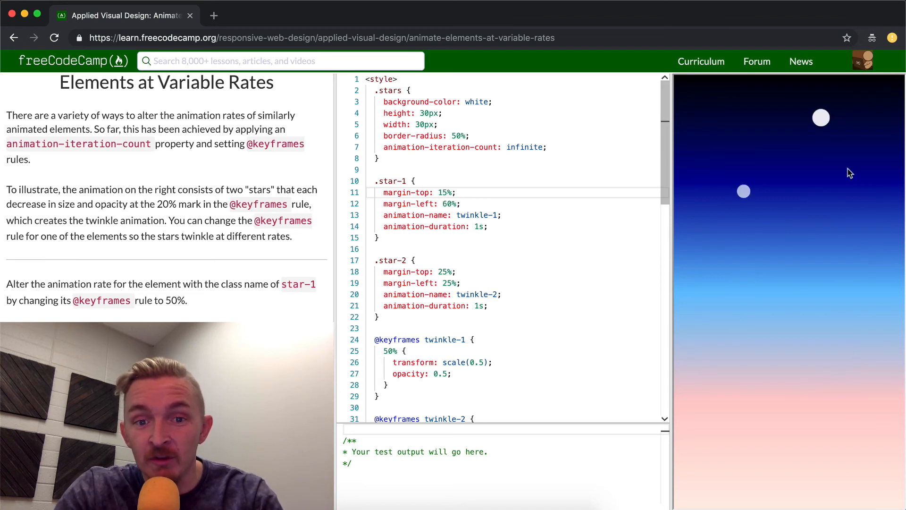
left_click(446, 203)
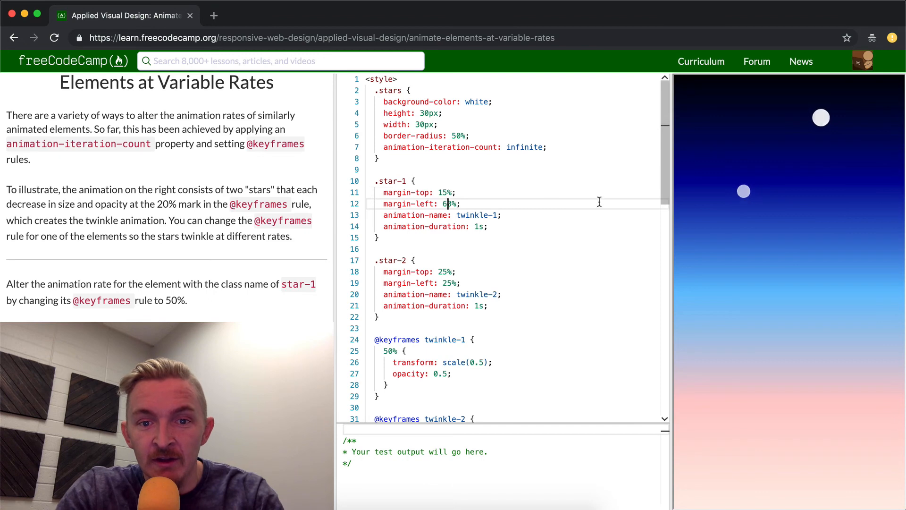
type("90")
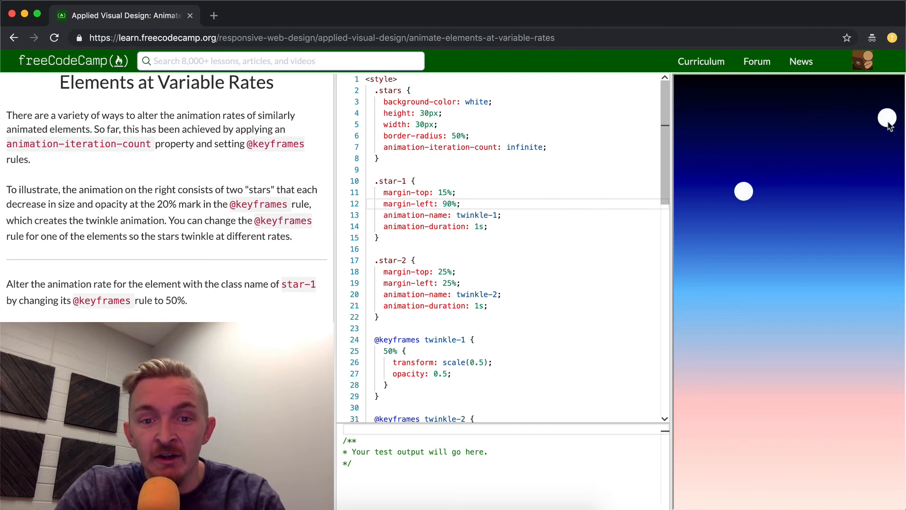
type("6")
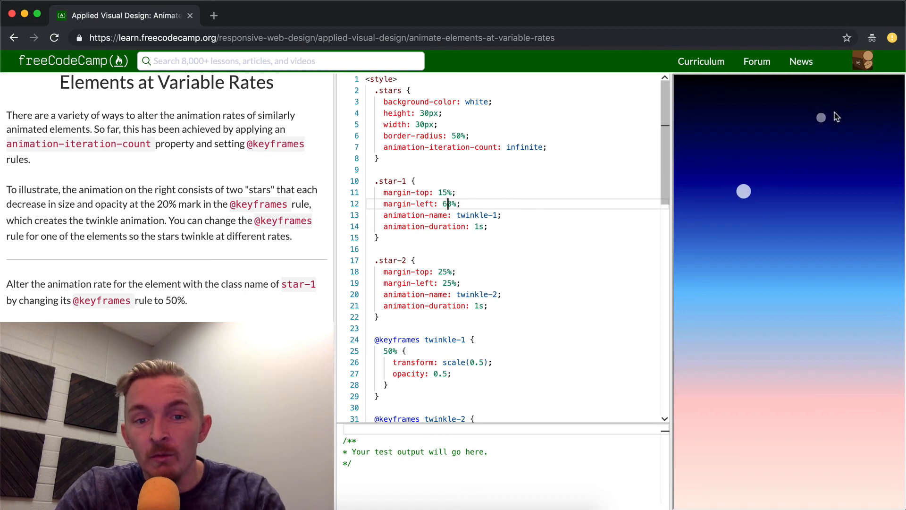
mouse_move(835, 183)
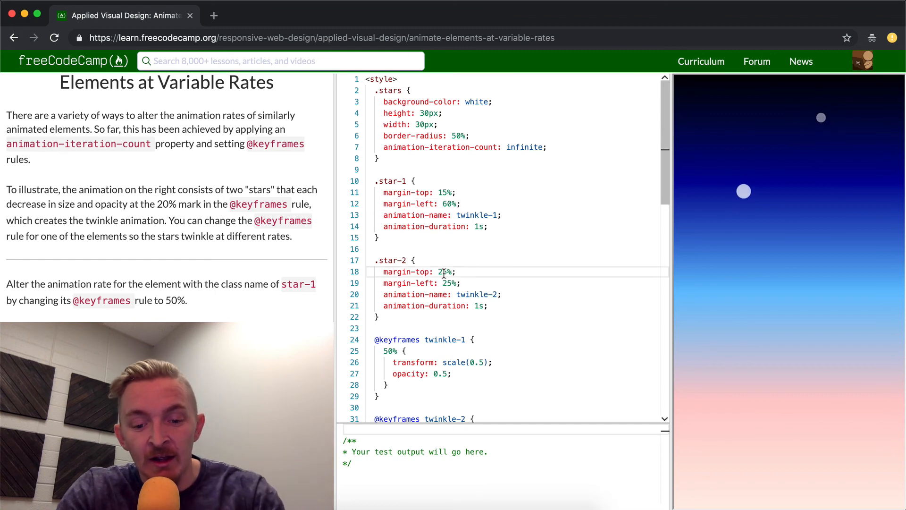
type("85")
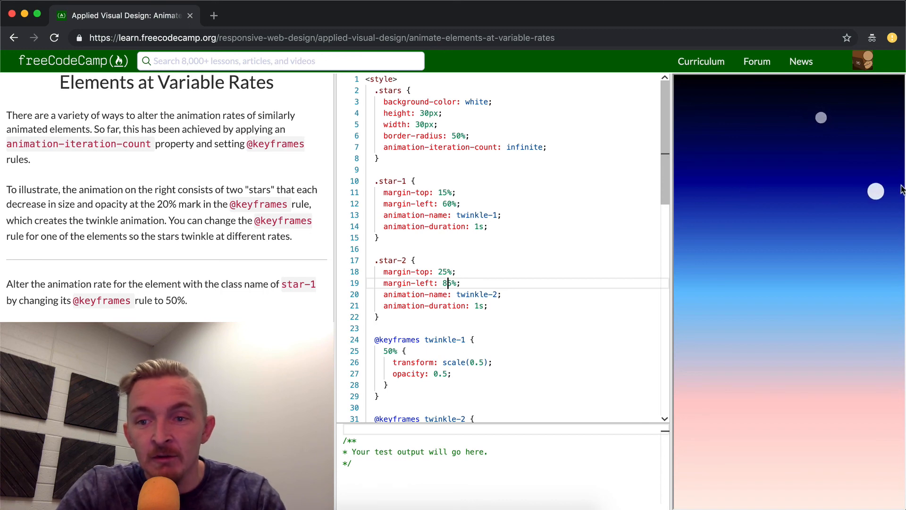
type("2")
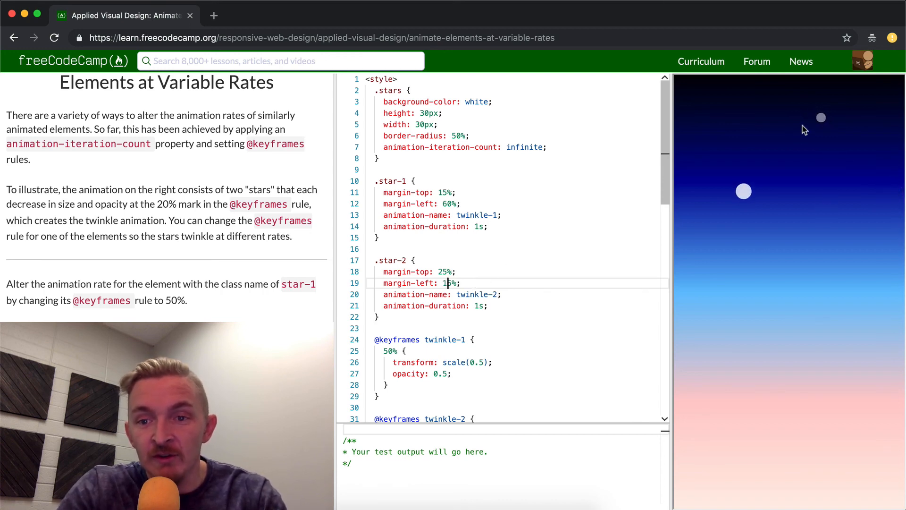
type("25")
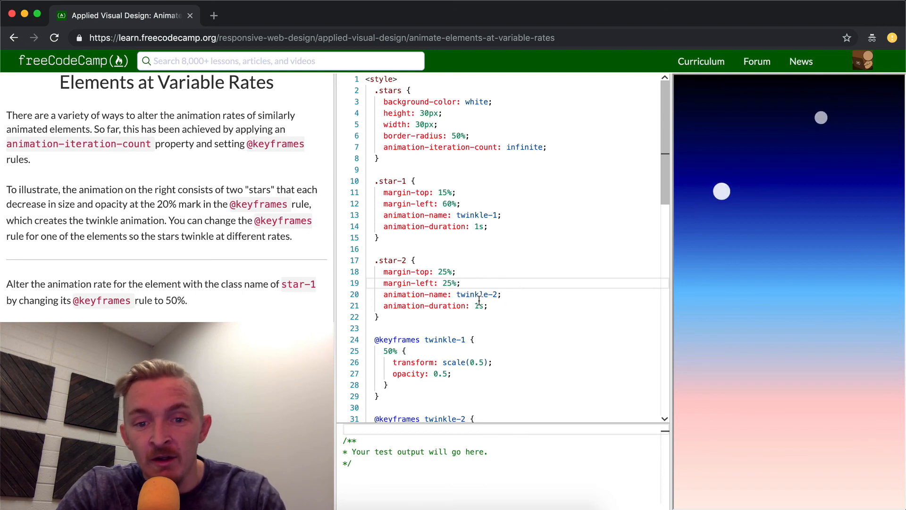
scroll("down", 3)
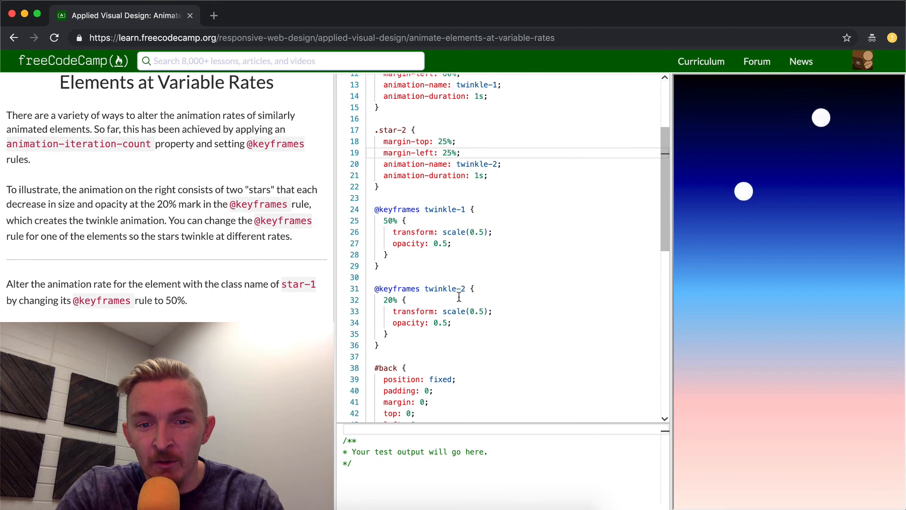
left_click(390, 220)
type("2")
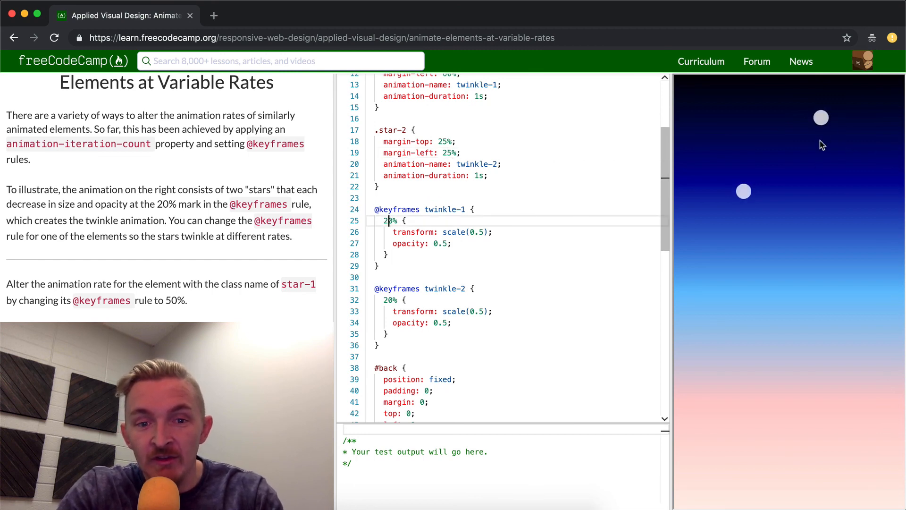
type("50%")
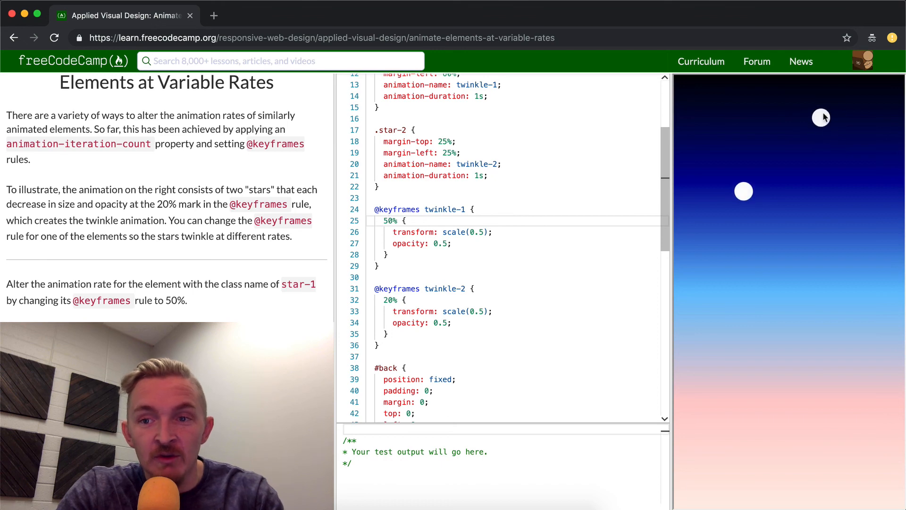